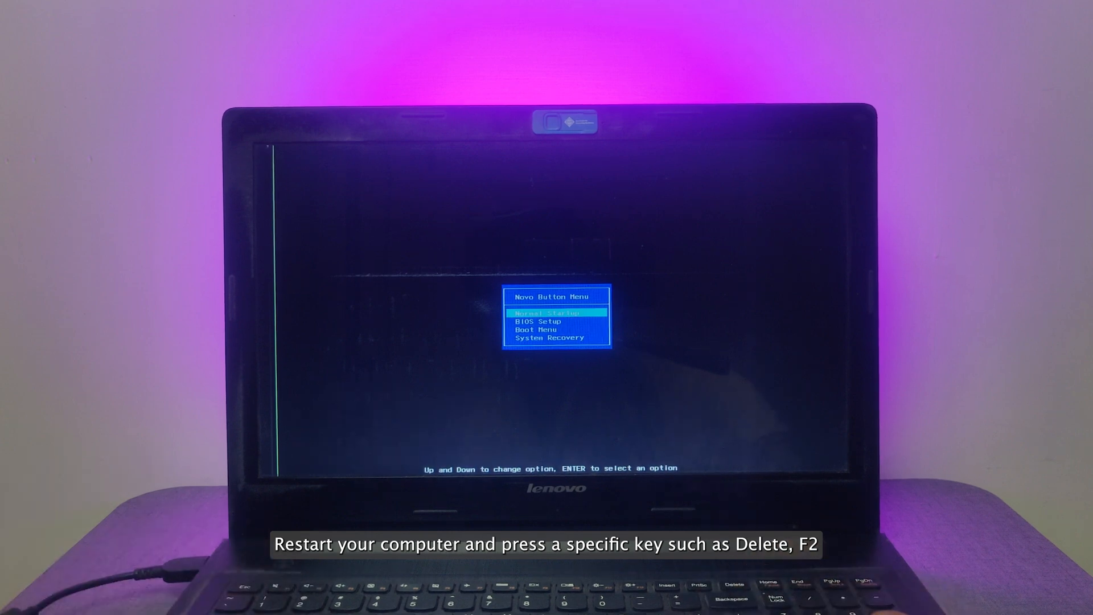
Step: Enter BIOS Setup from the Novo menu, review the boot order, then save and exit with F10
key("down")
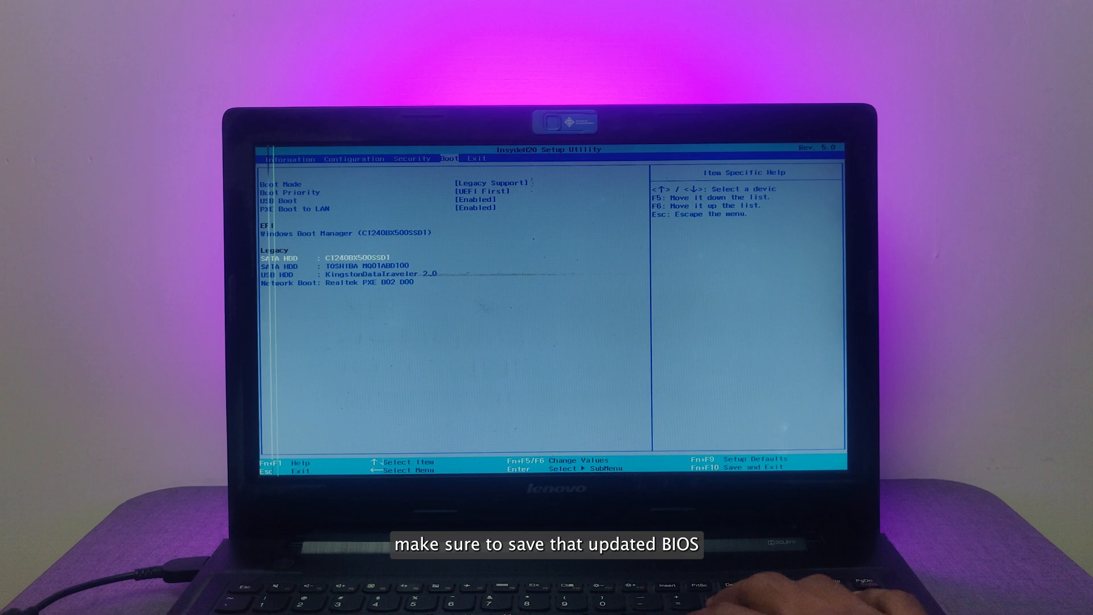
key("F10")
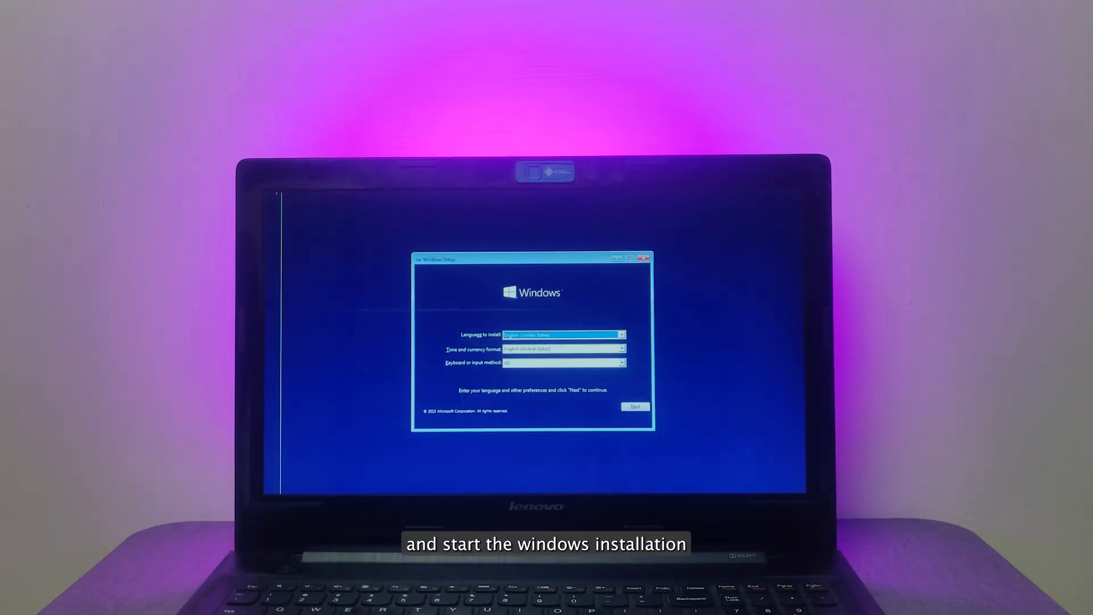
Step: Bring up a command prompt over Windows Setup with Shift+F10 and start DiskPart
key("shift+f10")
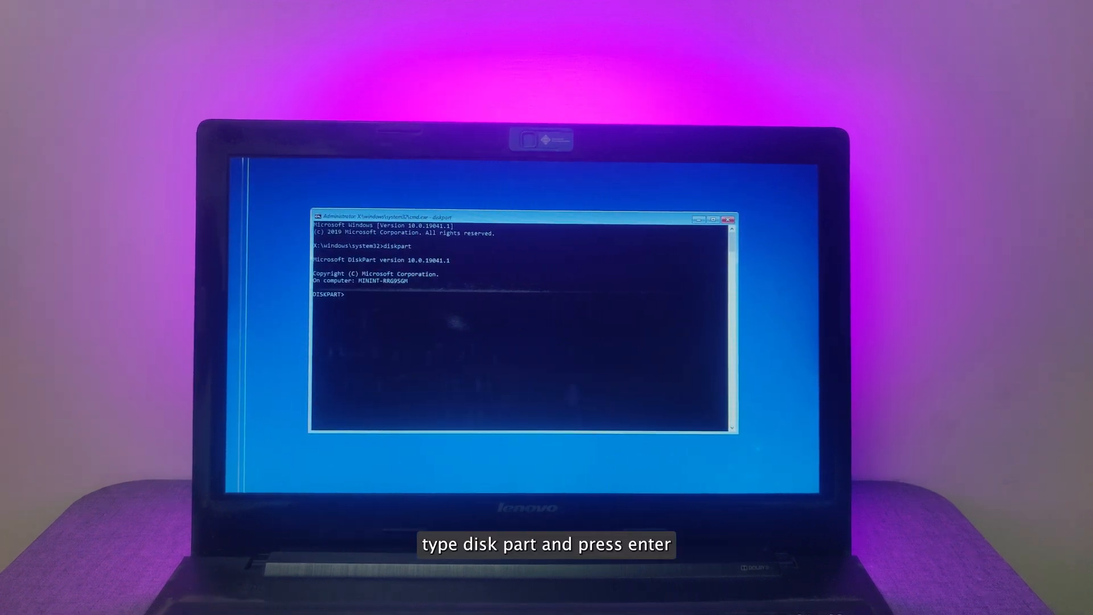
Step: List the disks, select disk 2 (465 GB) and clean it of all partitions and data
type("list disk")
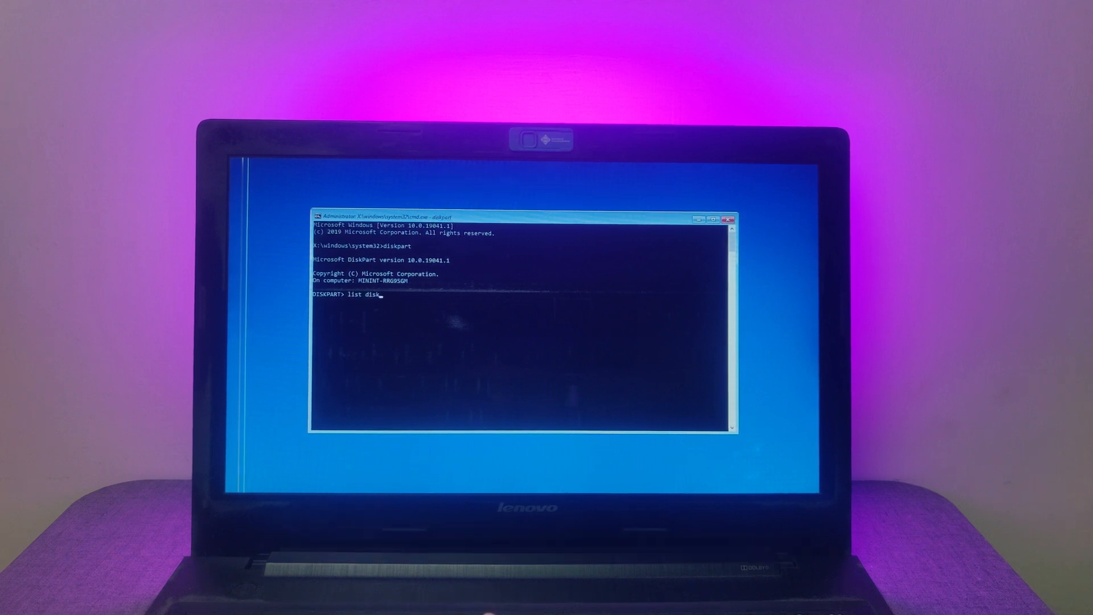
key("Return")
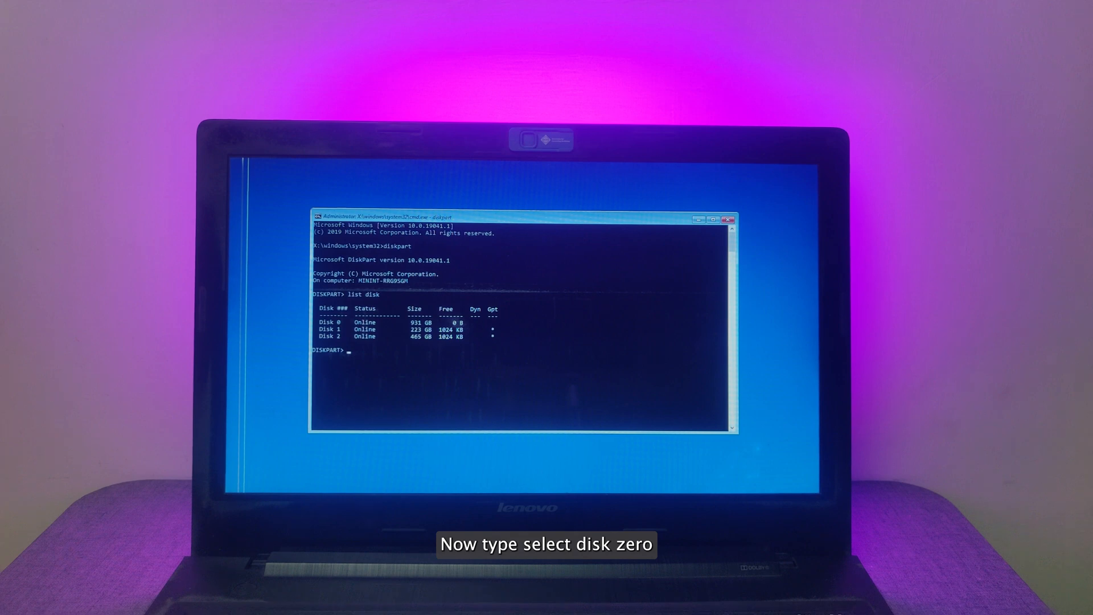
type("se")
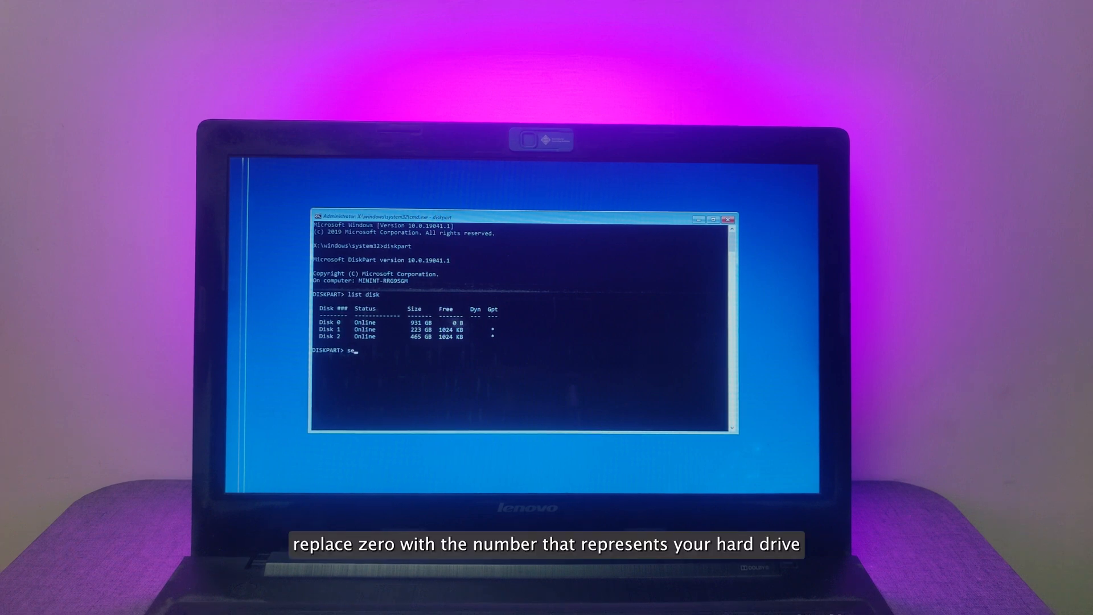
type("lect disk 2")
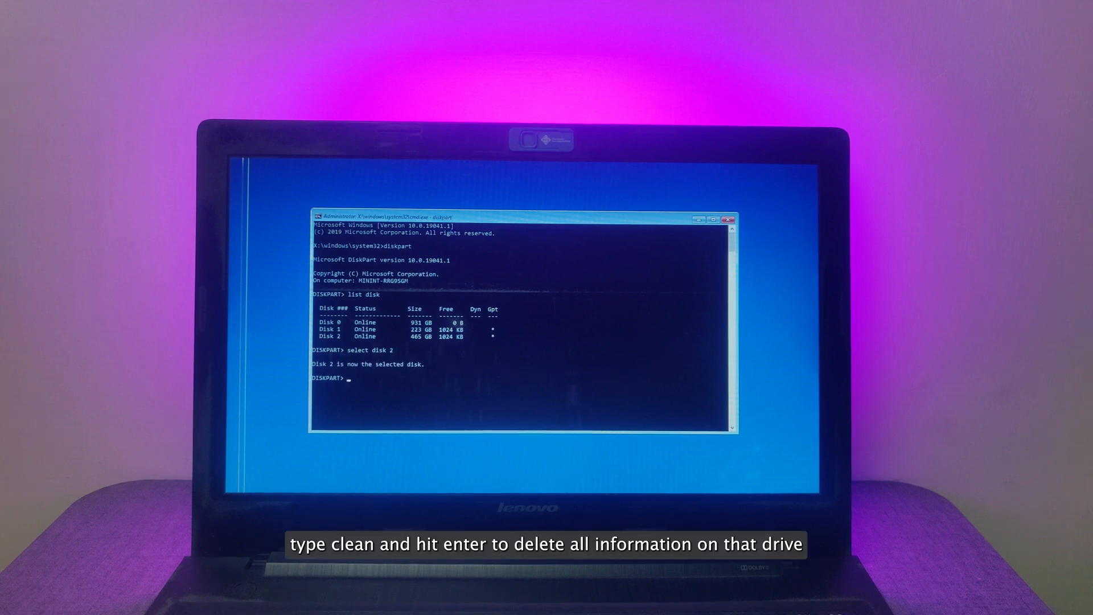
type("clean")
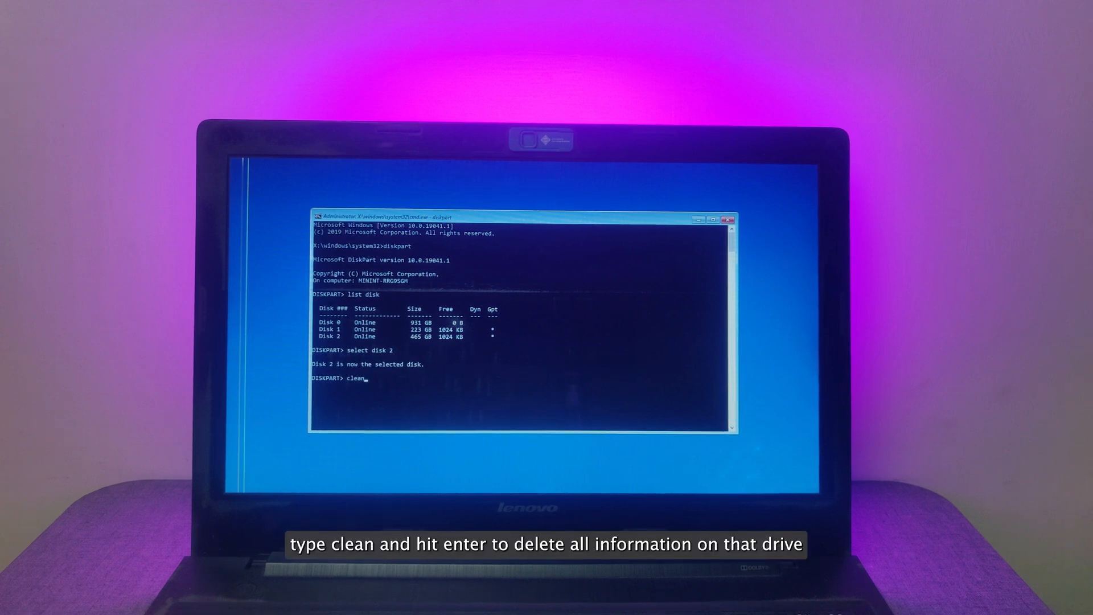
key("Return")
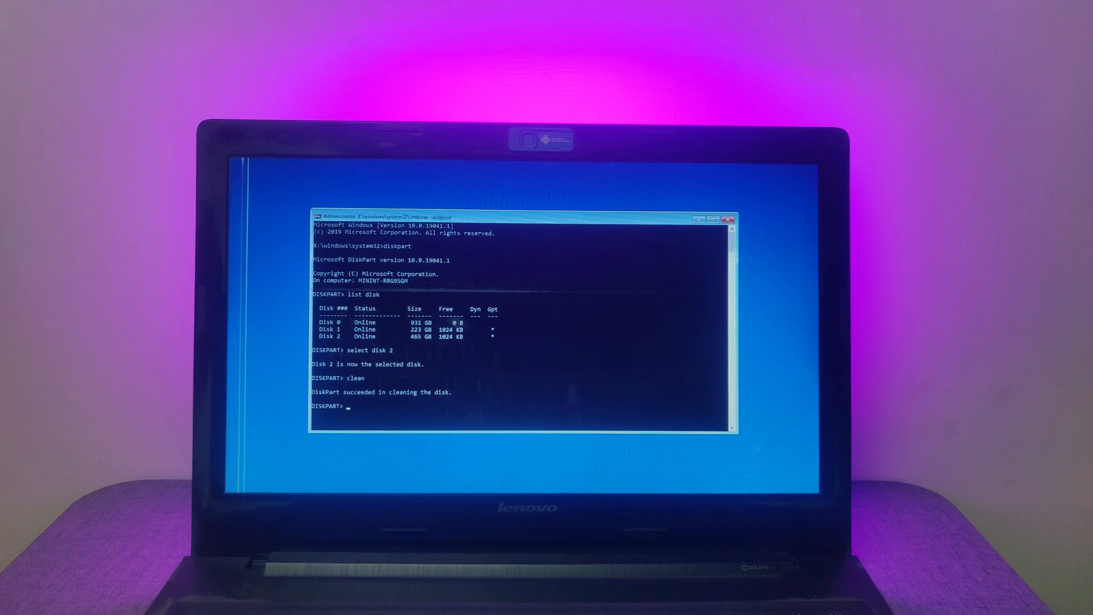
Step: Begin the create partition primary command with a size argument for the wiped disk
type("create pa")
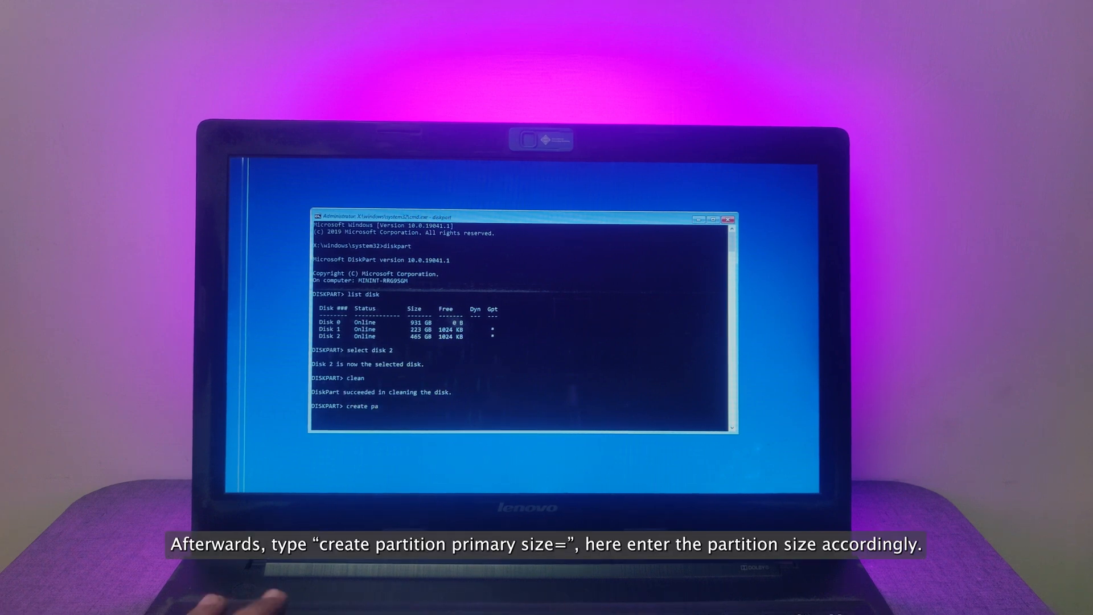
type("rtition")
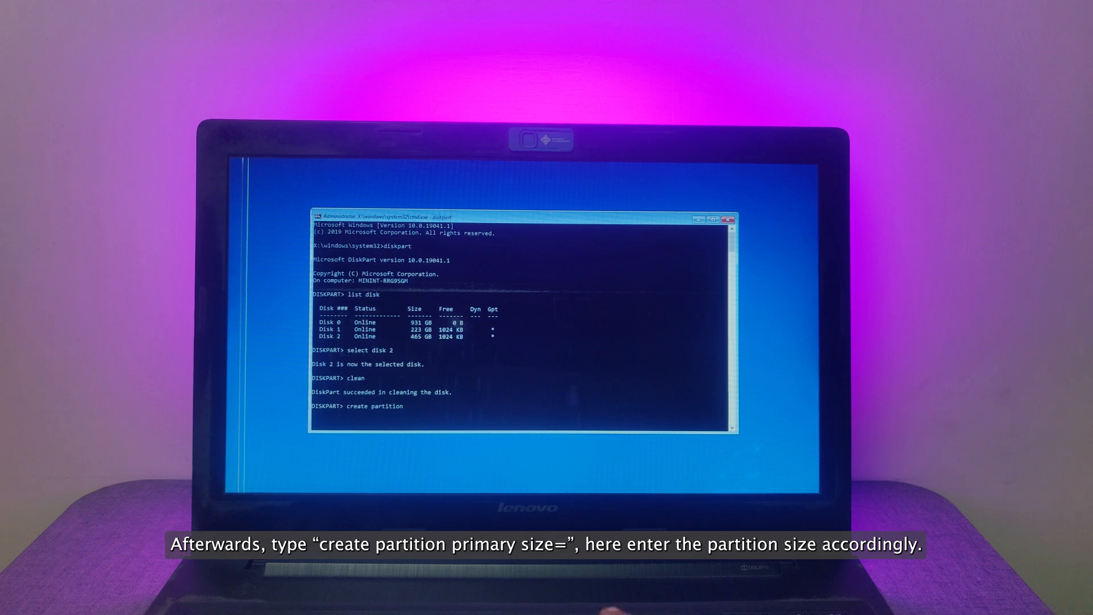
type("primary size=1")
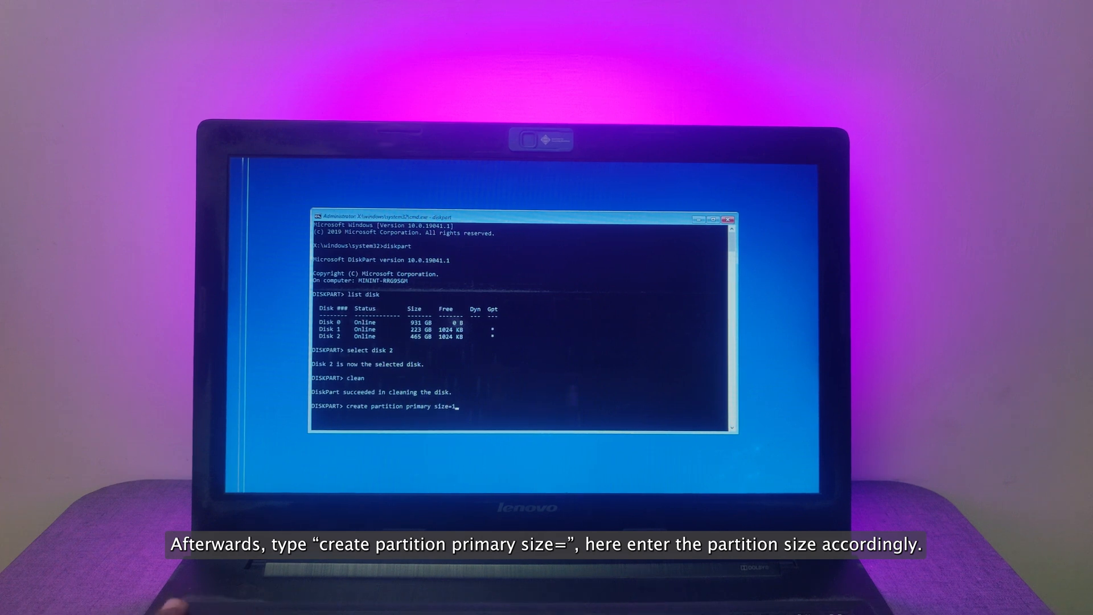
Step: Create a 120000 MB primary partition, quick-format it NTFS, assign letter J and mark it active
key("Enter")
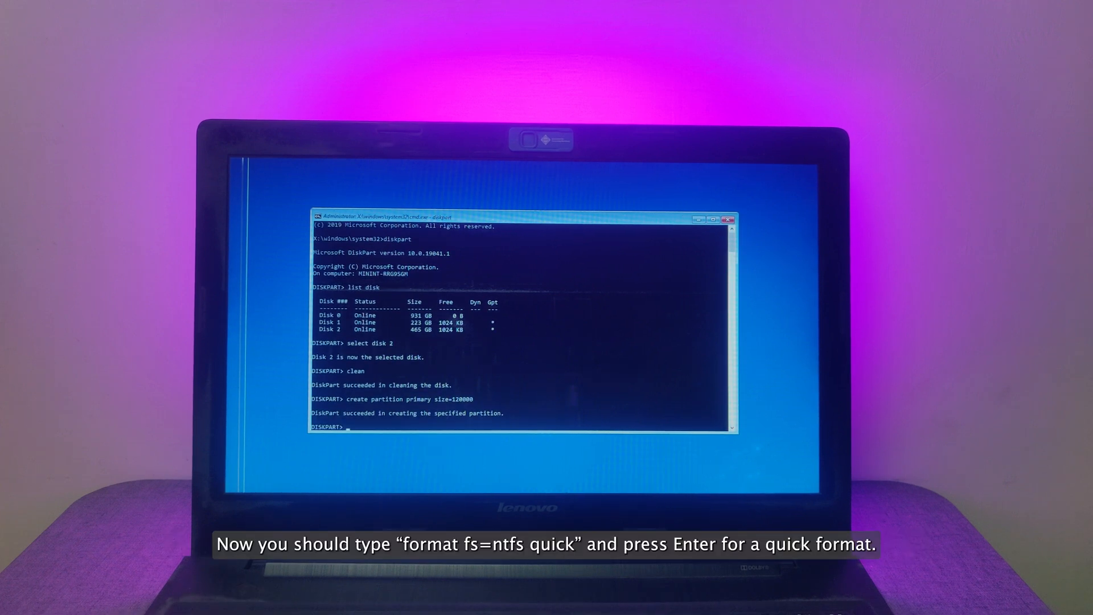
type("format")
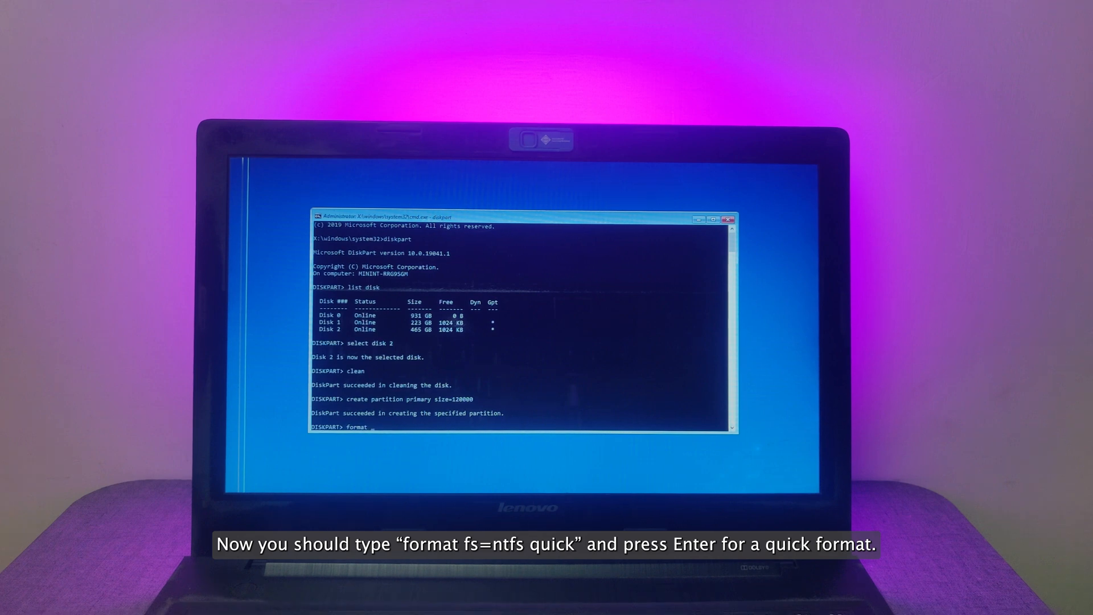
type("fs=ntfs quick")
type("assign")
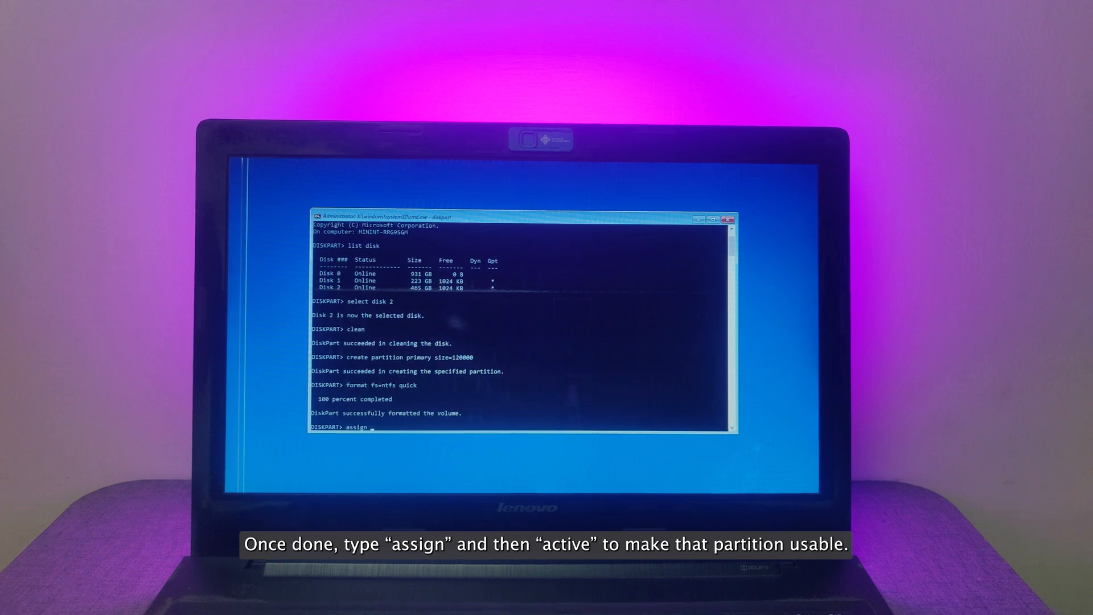
type("letter j")
type("acti")
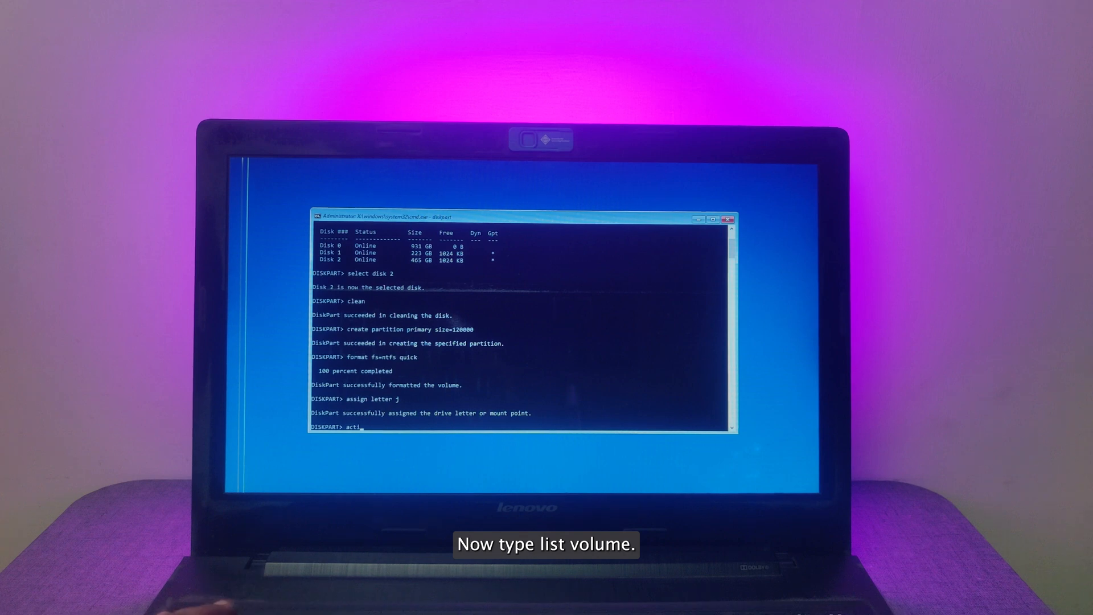
key("Return")
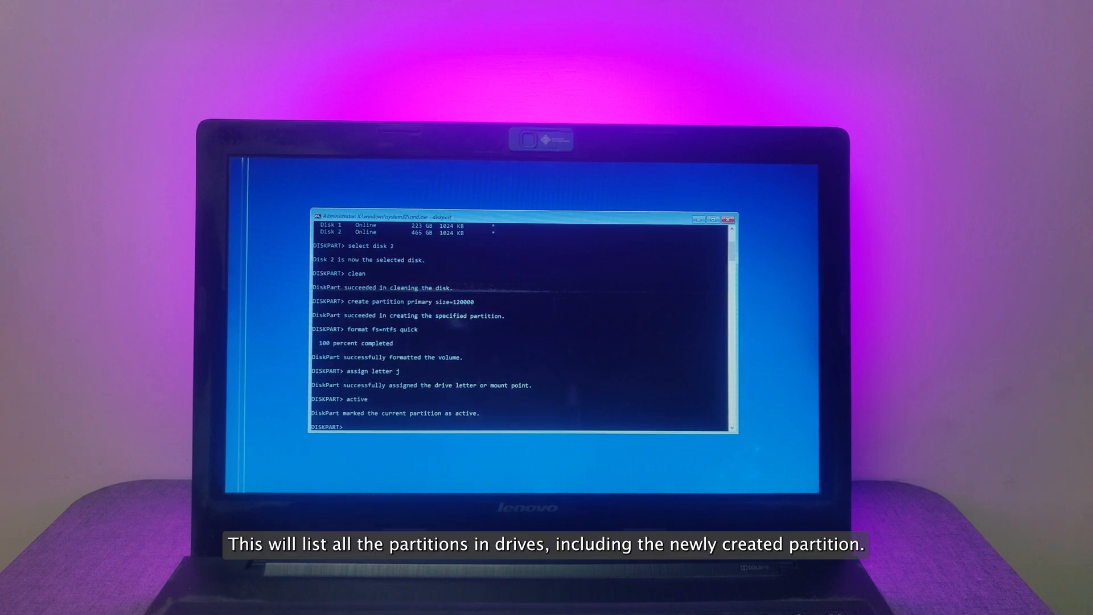
Step: List the volumes to confirm the new partition as Volume 7, then exit DiskPart
type("list volu")
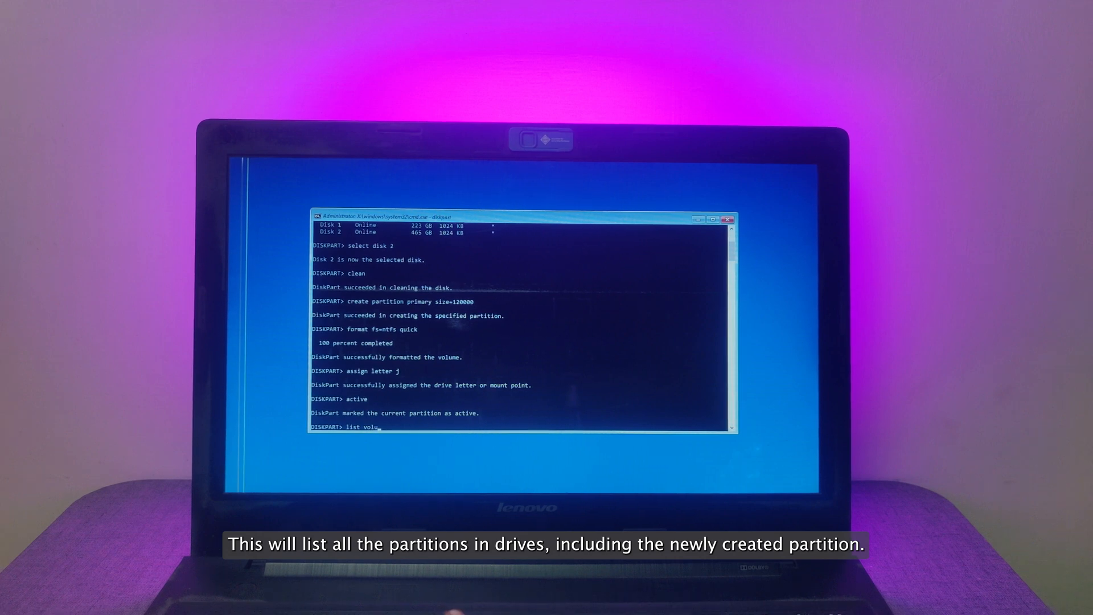
key("Return")
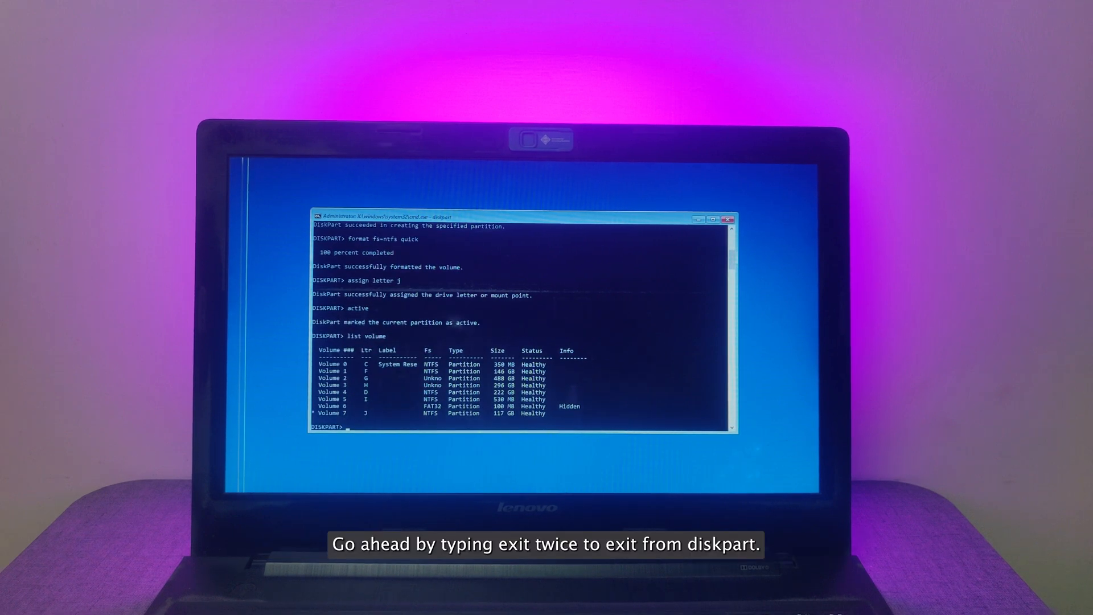
type("exit")
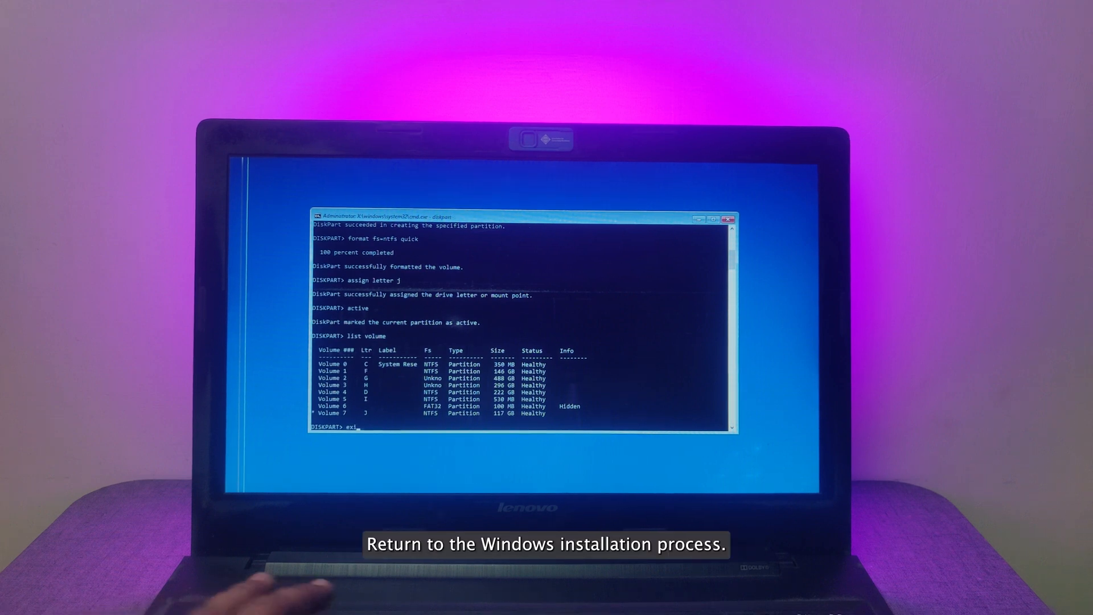
key("Return")
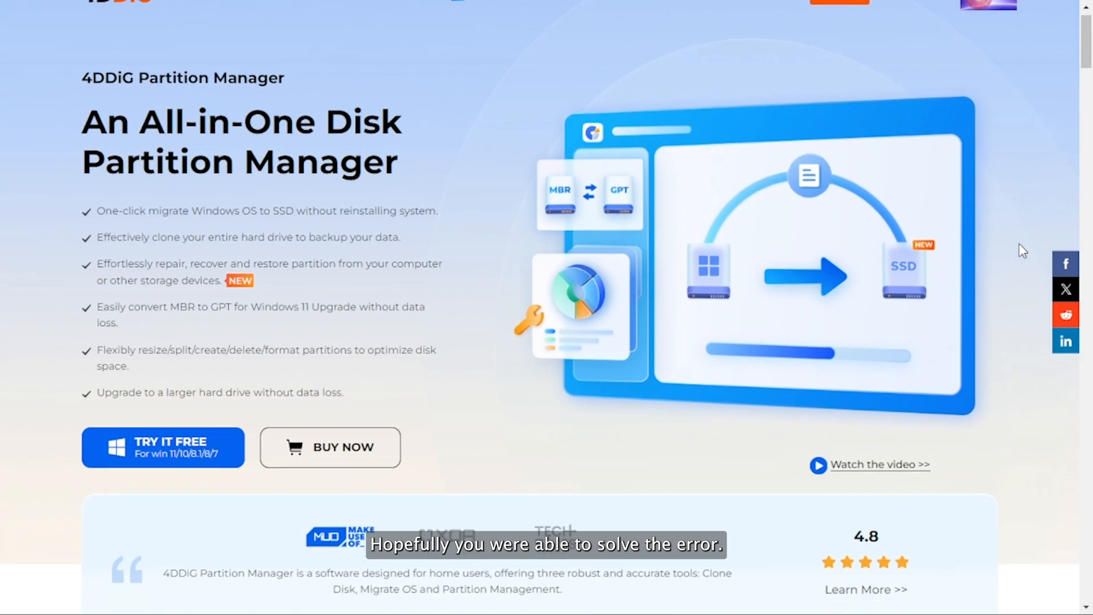
scroll("down", 3)
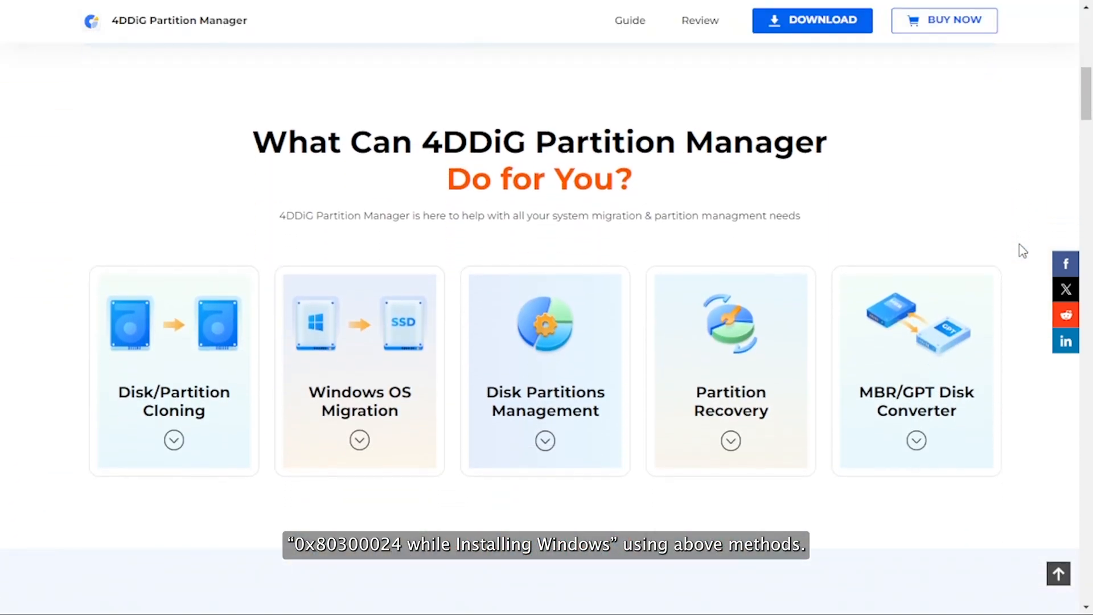
mouse_move(420, 352)
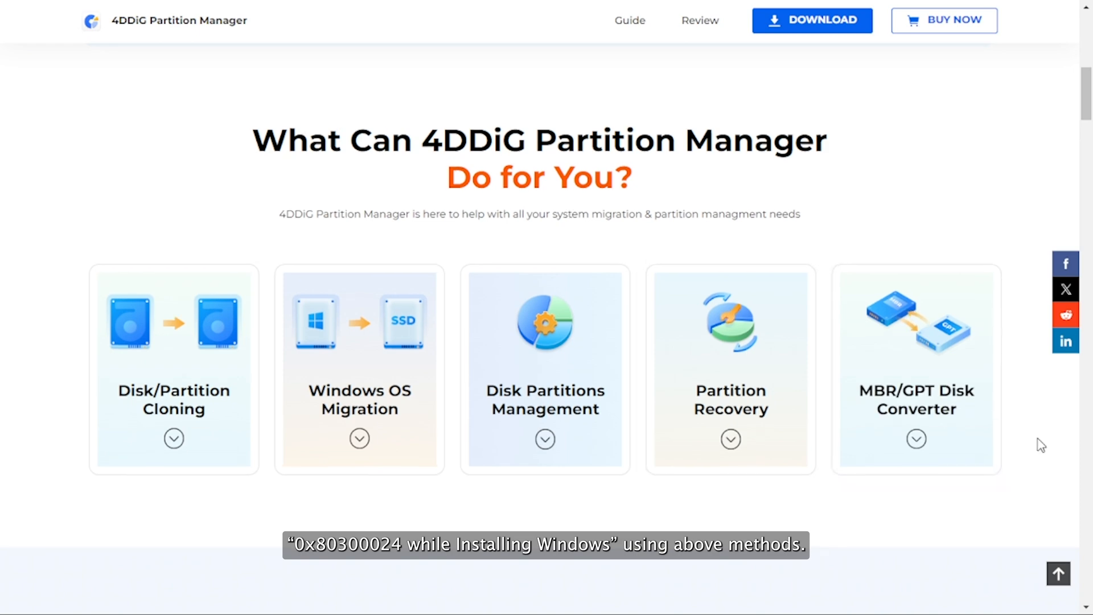
scroll("down", 3)
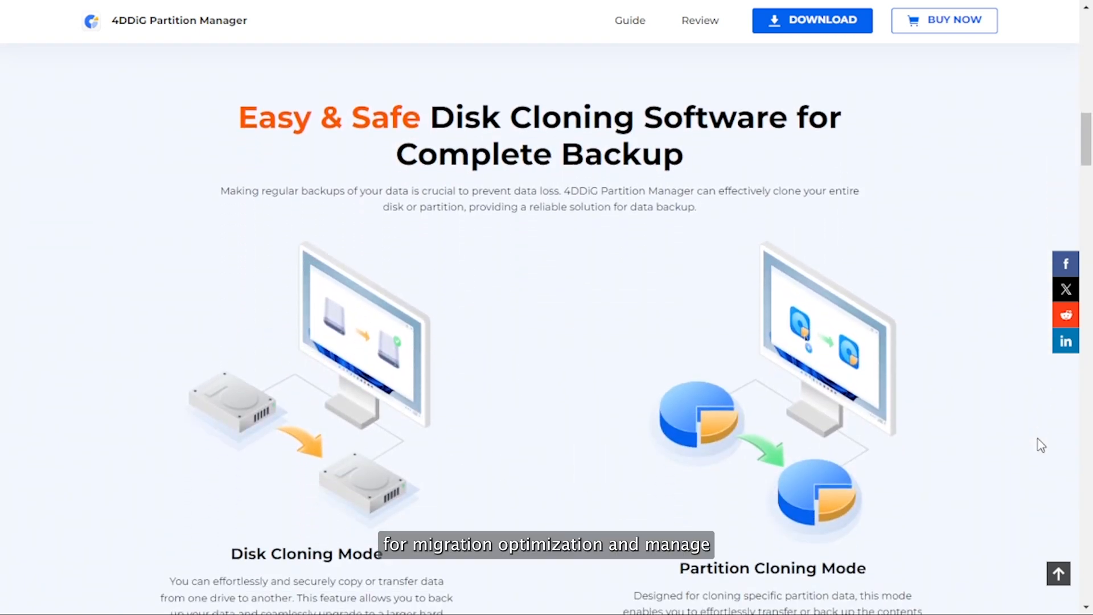
scroll("down", 3)
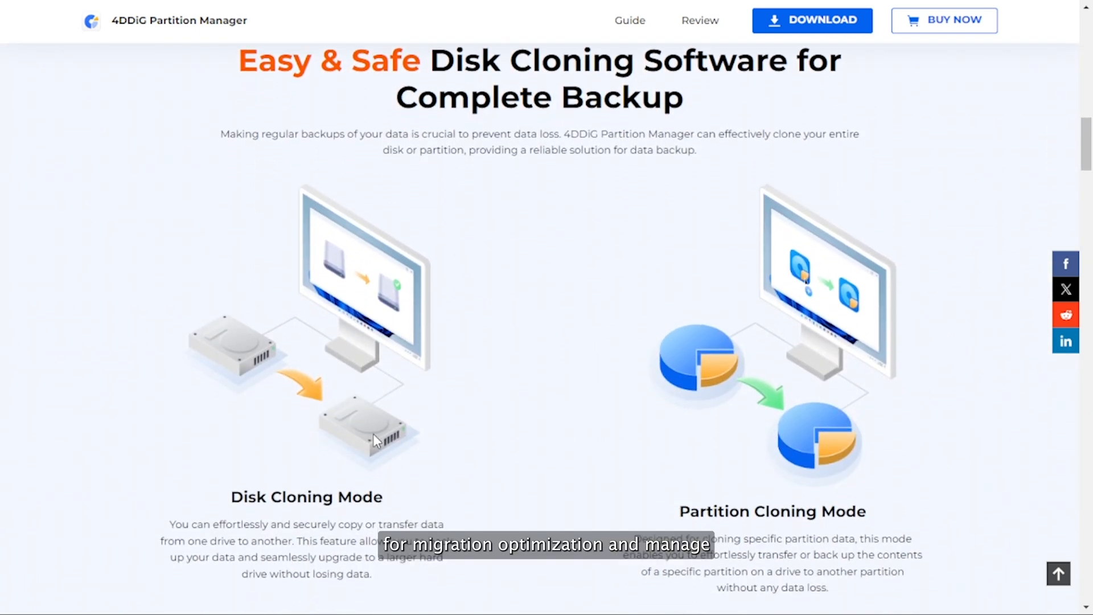
scroll("down", 3)
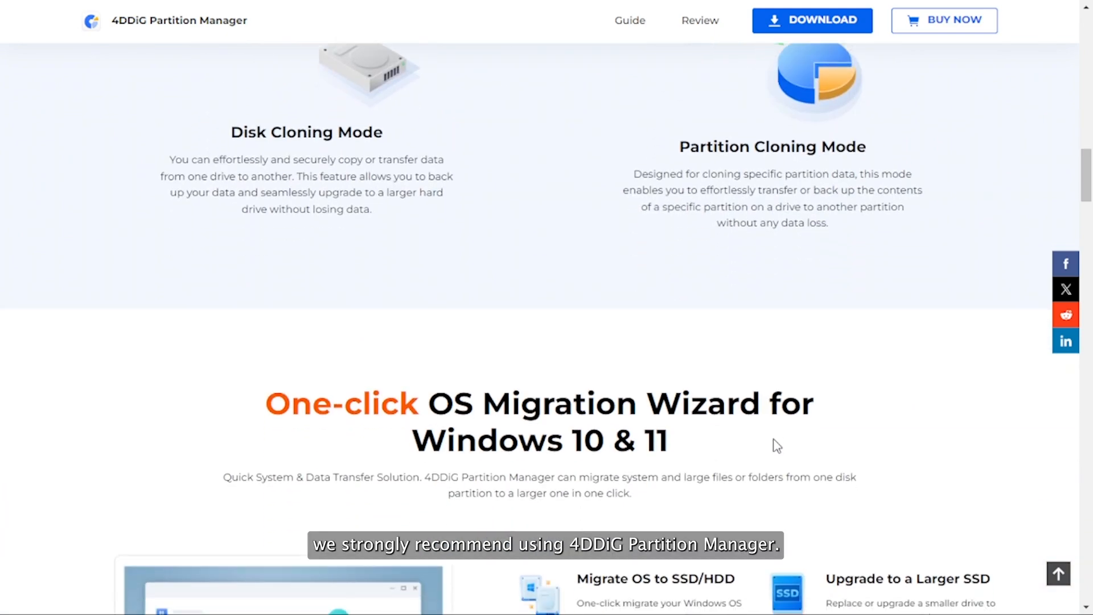
scroll("down", 3)
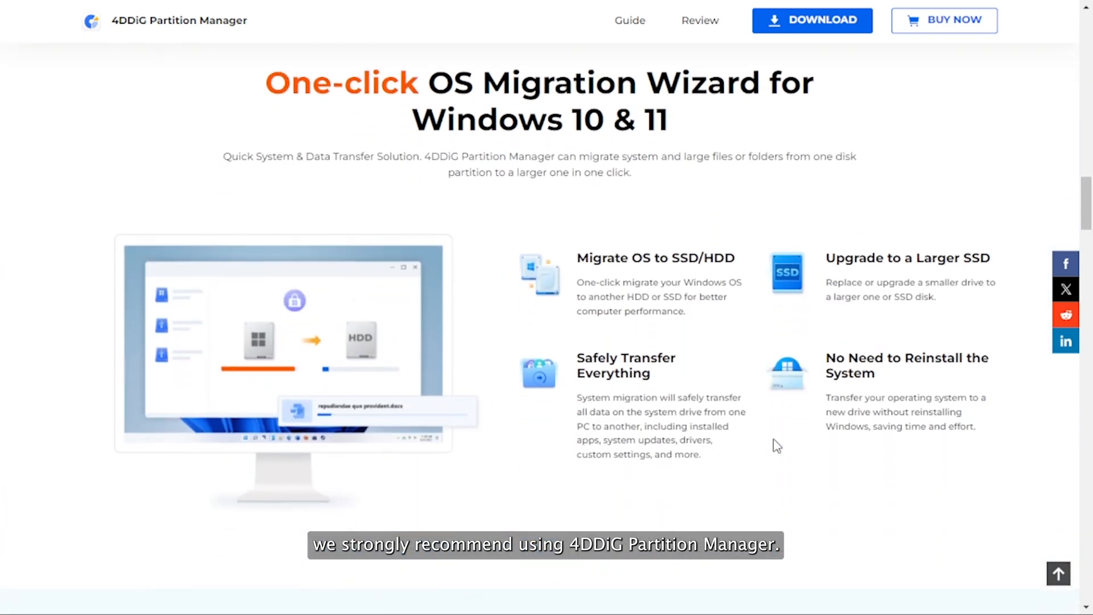
scroll("down", 3)
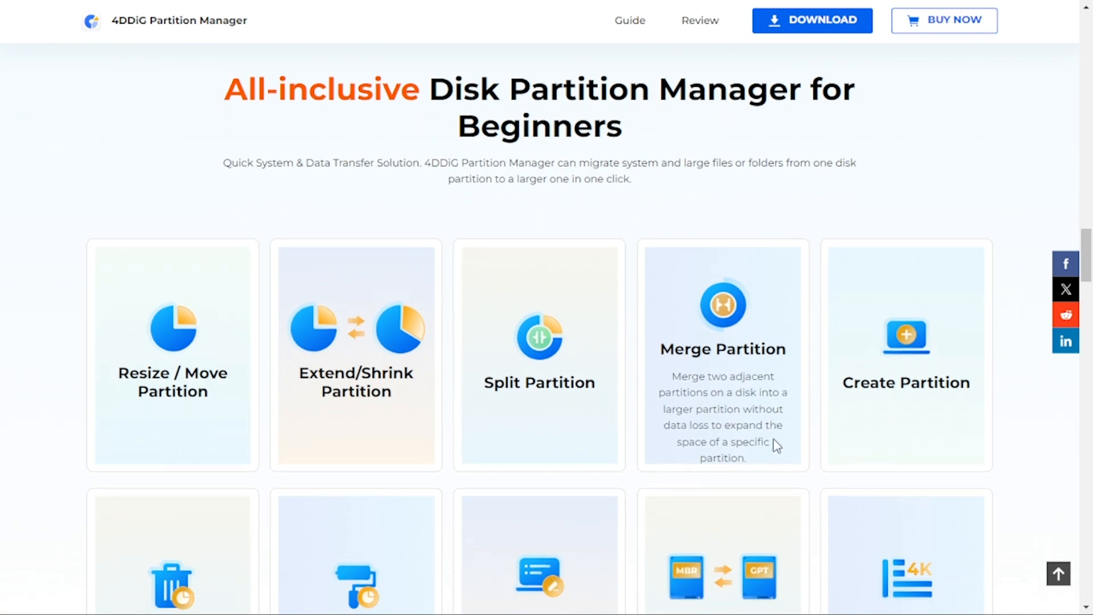
scroll("down", 3)
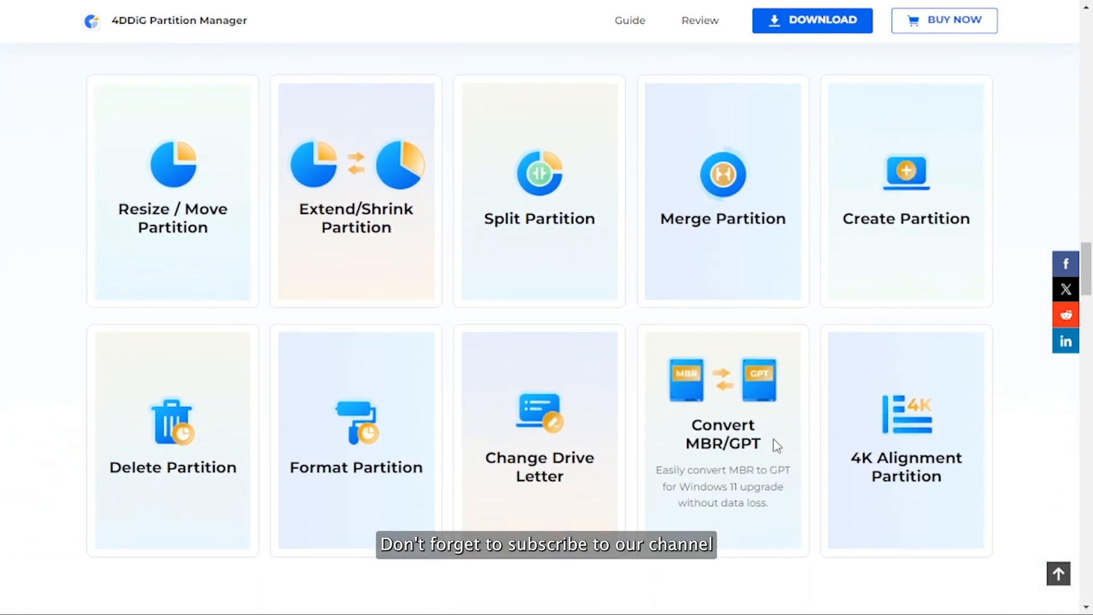
mouse_move(512, 258)
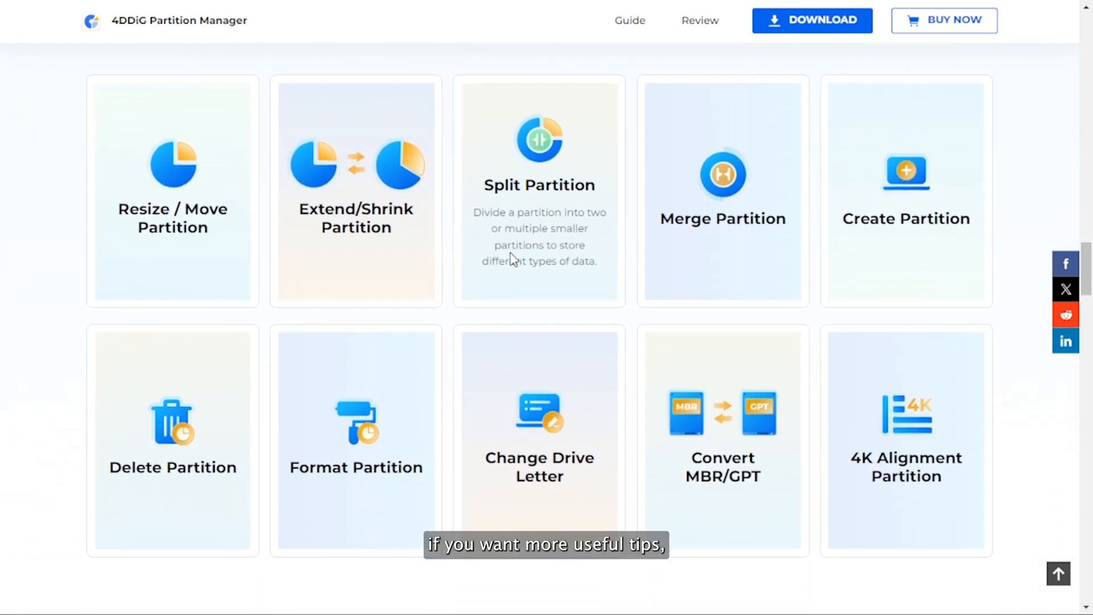